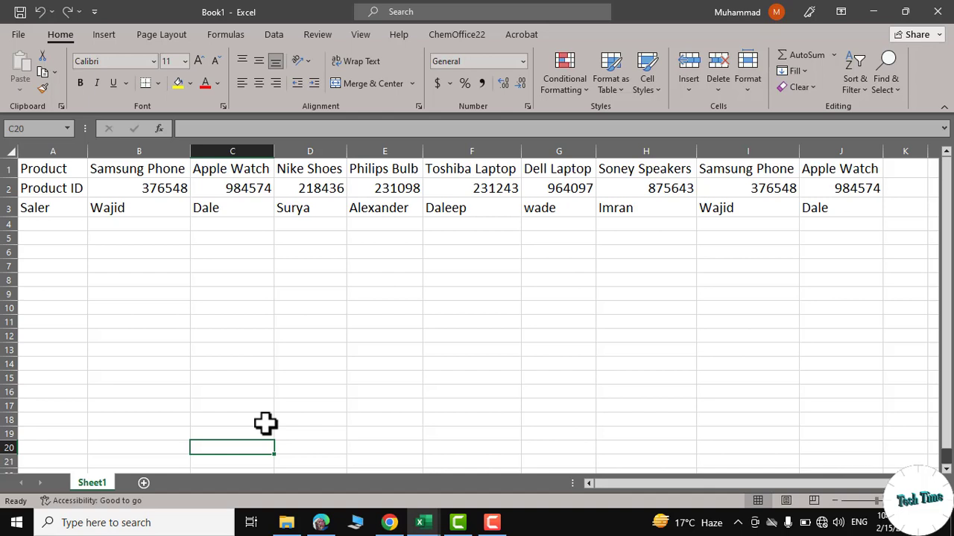
mouse_move(849, 209)
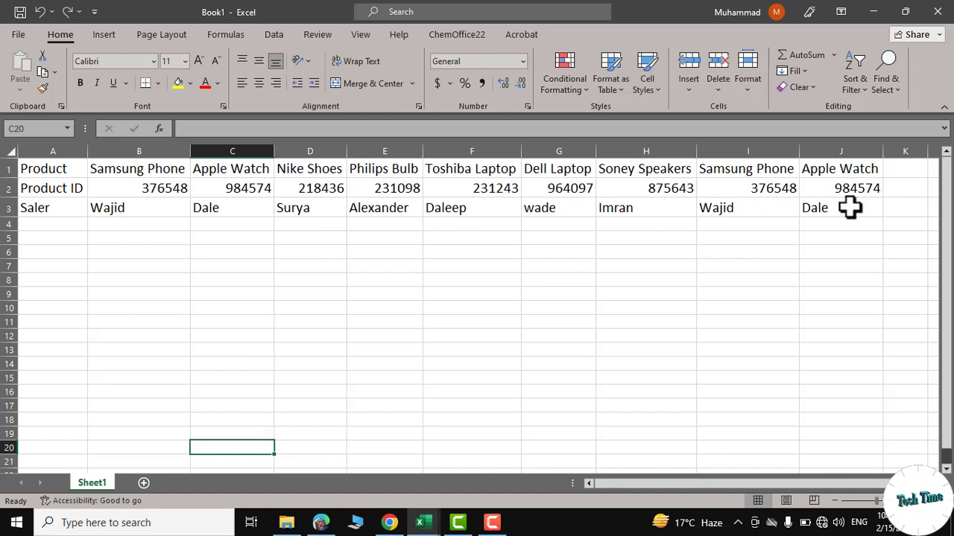
mouse_move(499, 241)
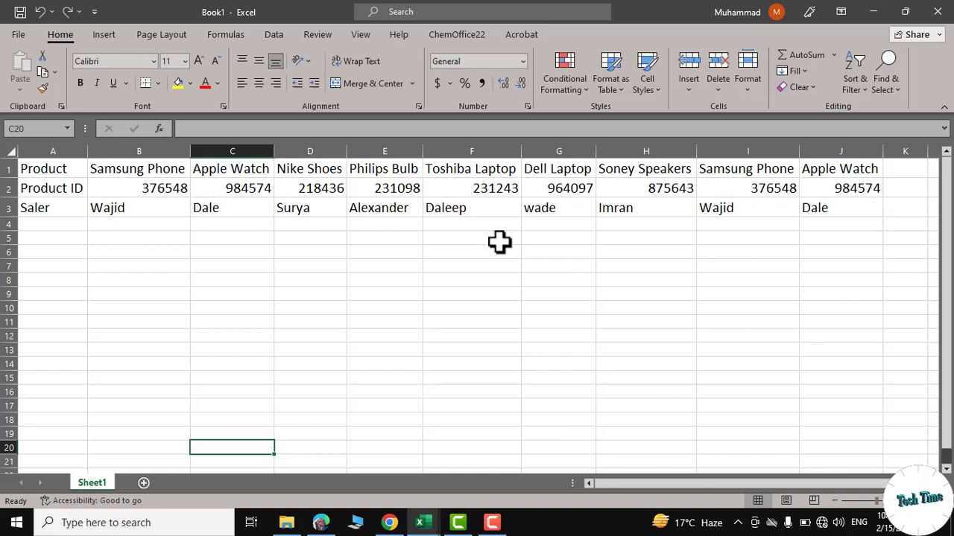
mouse_move(47, 172)
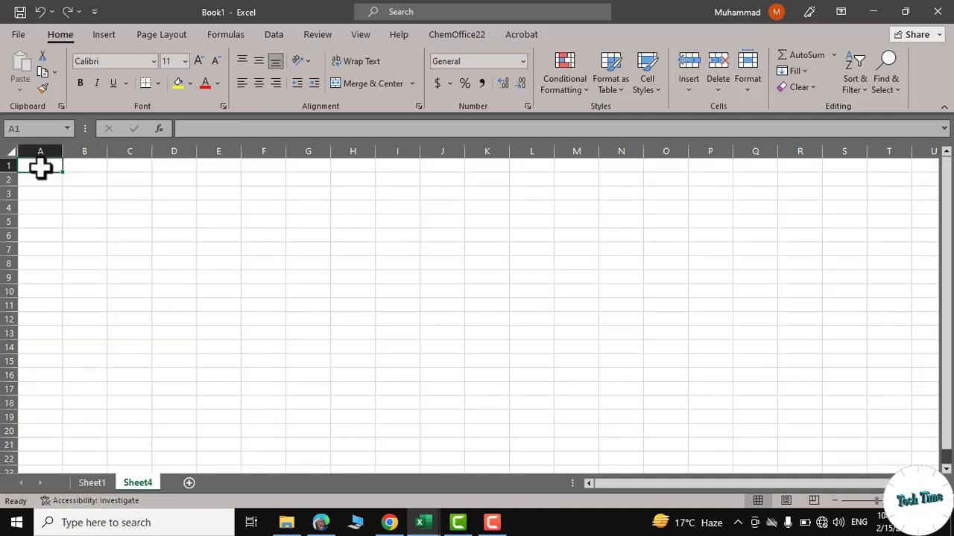
Enter =TRANSPOSE(Sheet1!A1:J3) in Sheet4 A1 to turn the rows into Product, Product ID and Saler columns.
text(=)
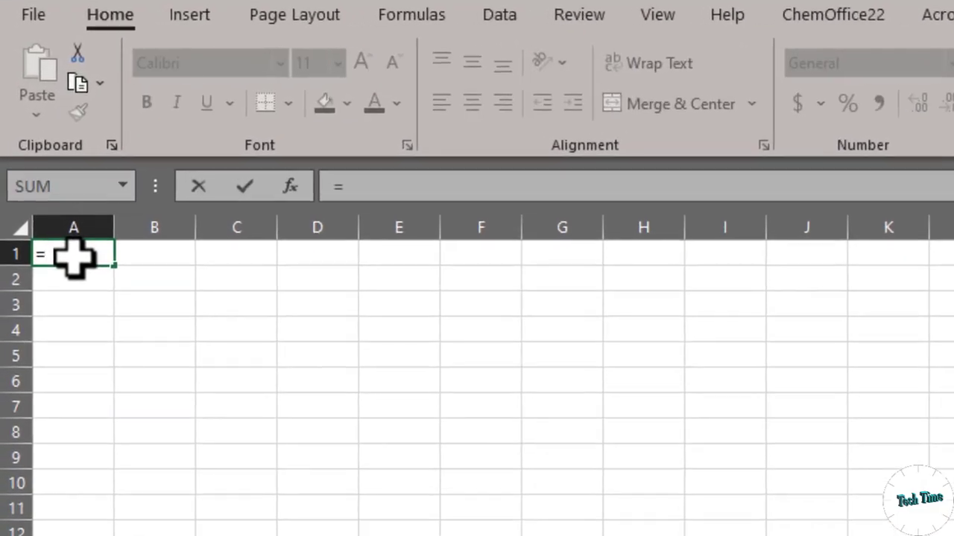
text(TRANSPOSE(Sheet1!A1:J3)
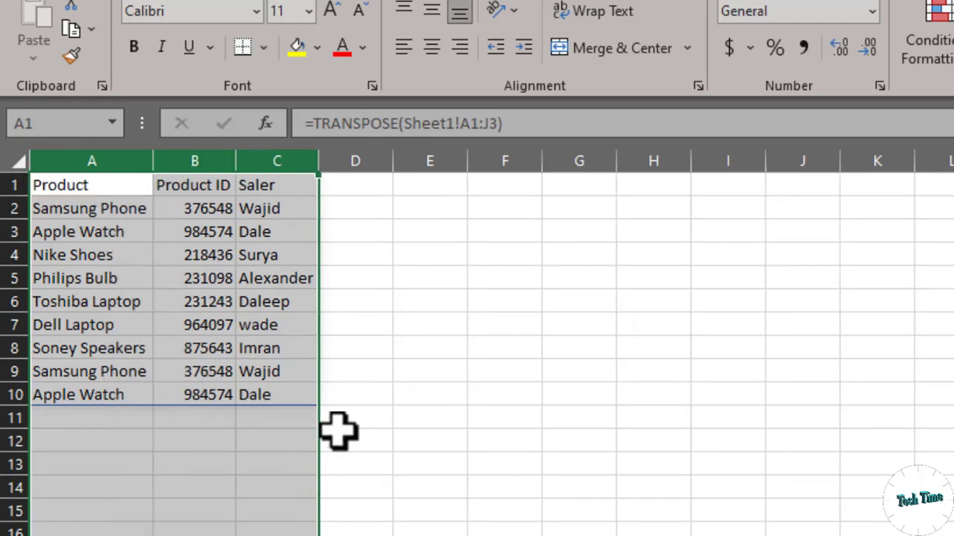
click(429, 394)
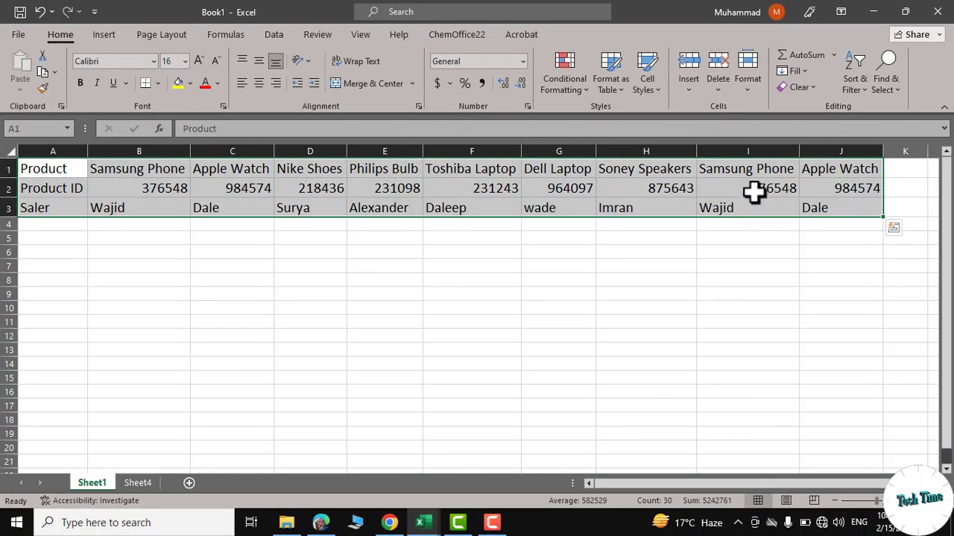
Copy the Sheet1 product table, add blank Sheet5 and bring up the Paste options list.
right_click(752, 193)
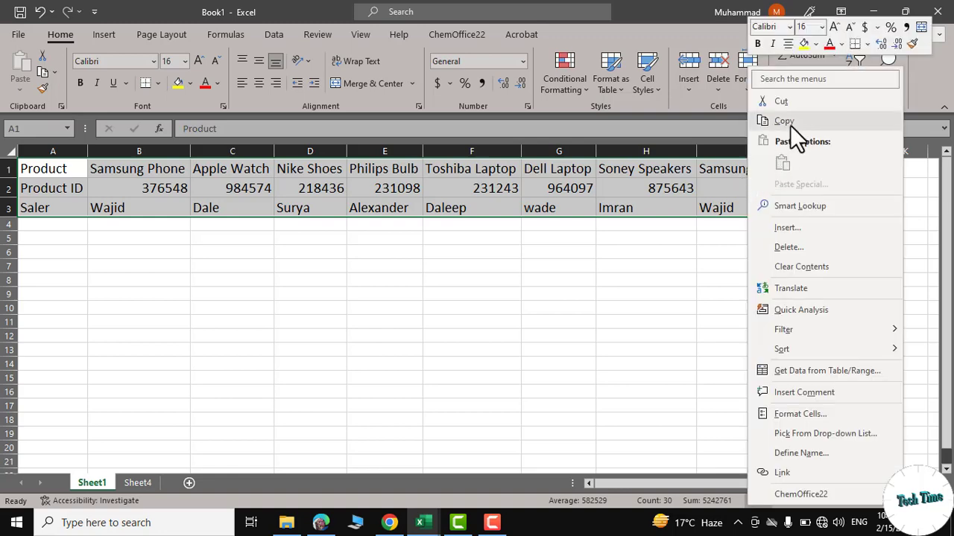
click(784, 121)
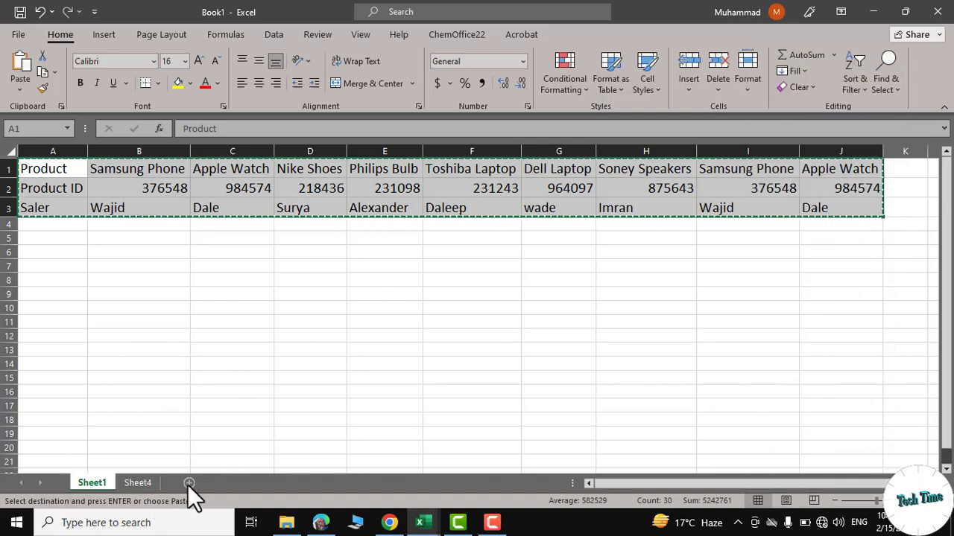
click(190, 483)
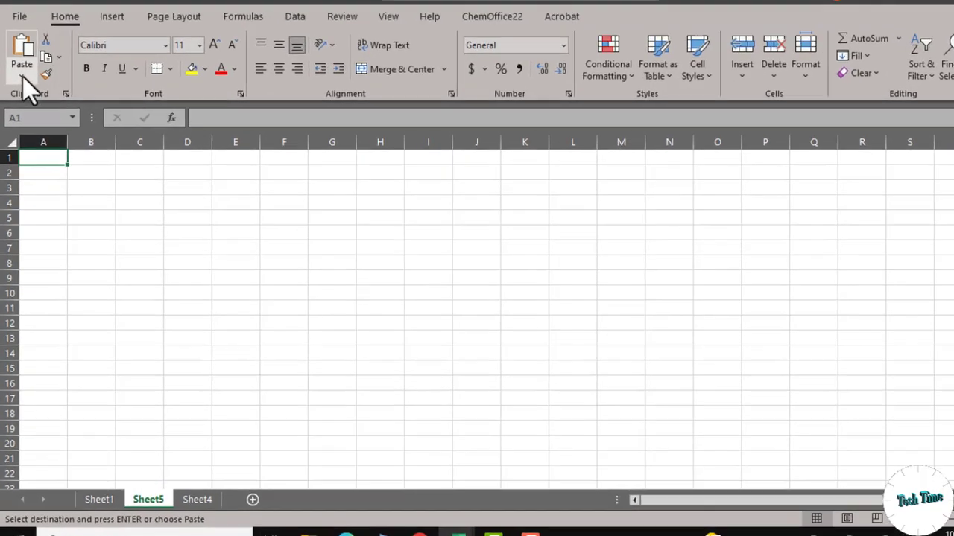
click(21, 75)
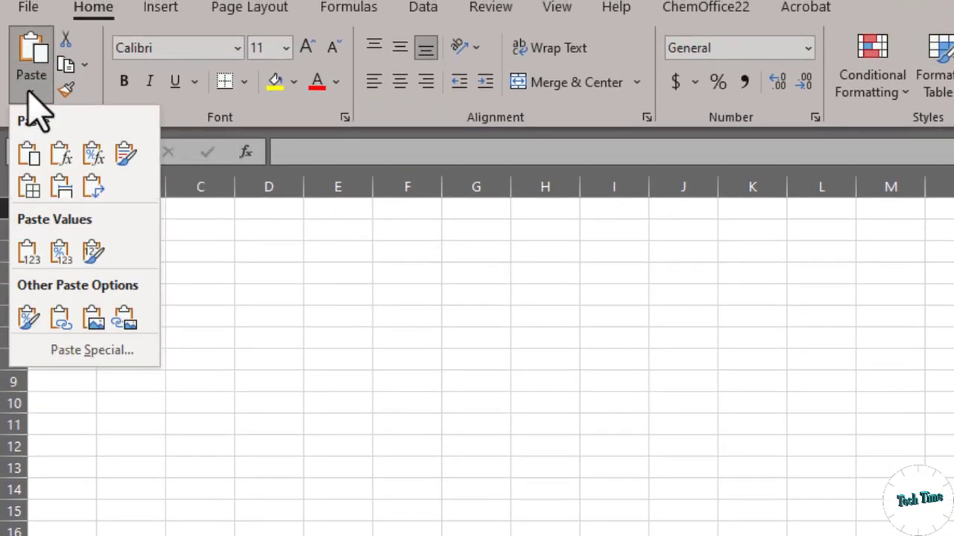